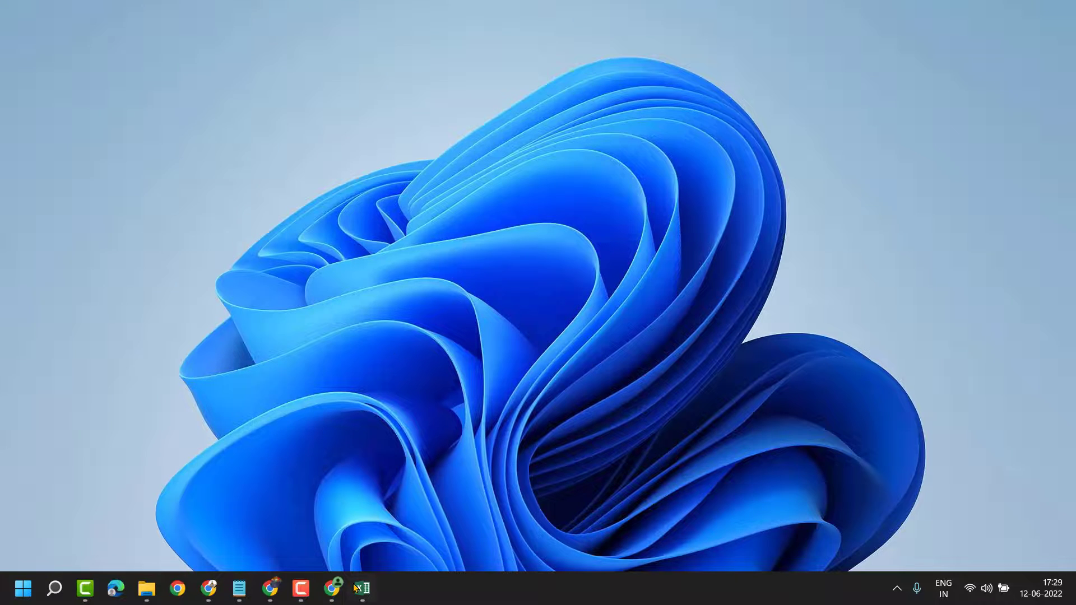
Step: Launch Chrome, open a new tab, and search Google for 'powertoys'
left_click(177, 588)
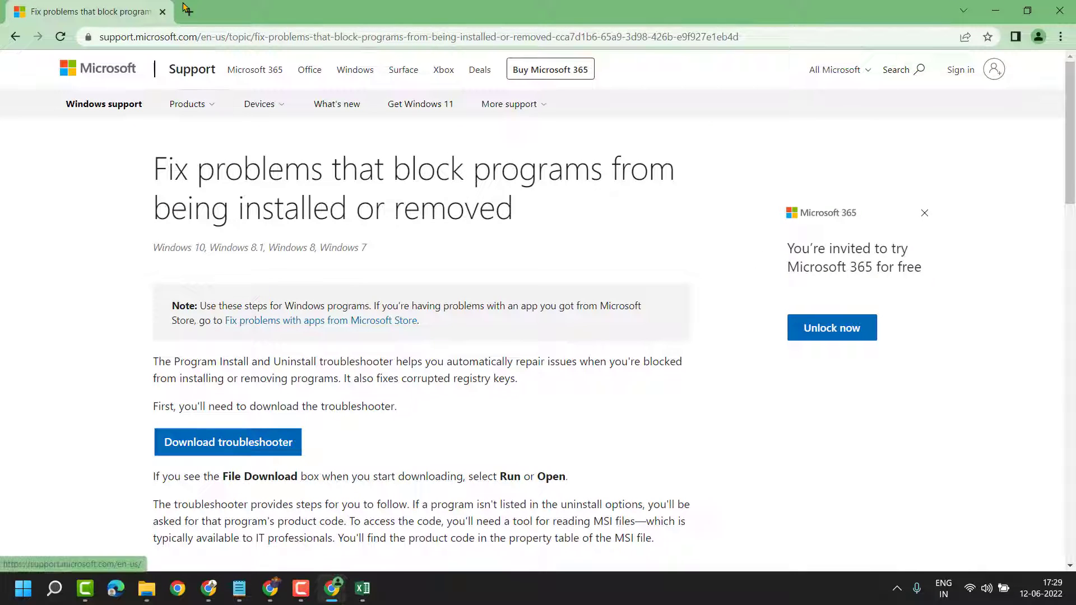
left_click(355, 12)
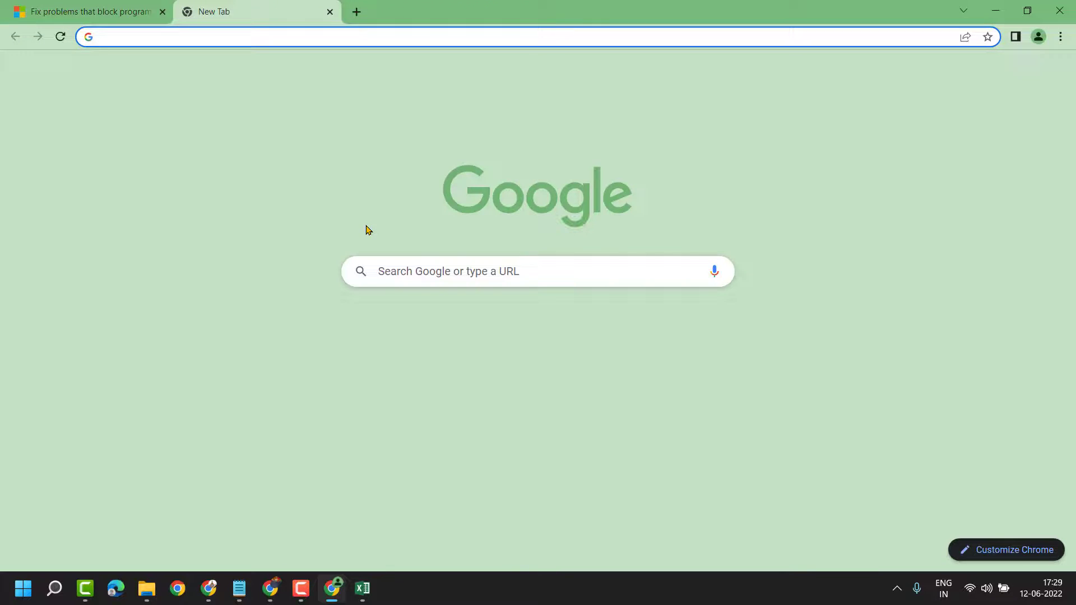
type("powertoys&oq=powertoys&aqs=chrome..69i57j0i512l9.7601j0j7&sourceid=chrome&ie=UTF-8")
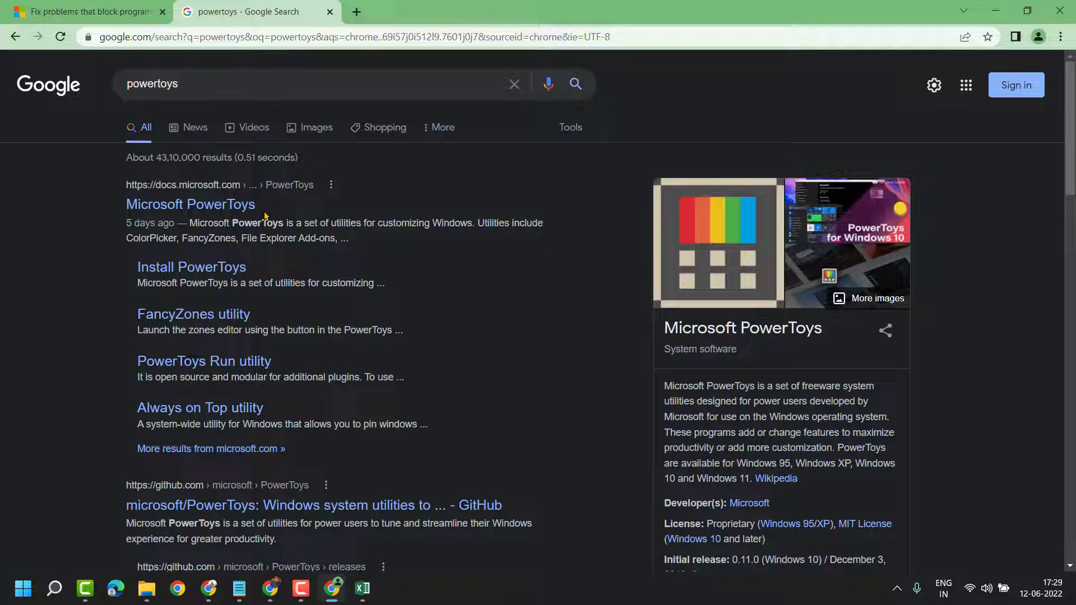
Step: Open the docs.microsoft.com 'Microsoft PowerToys: Utilities to customize Windows' result
left_click(191, 204)
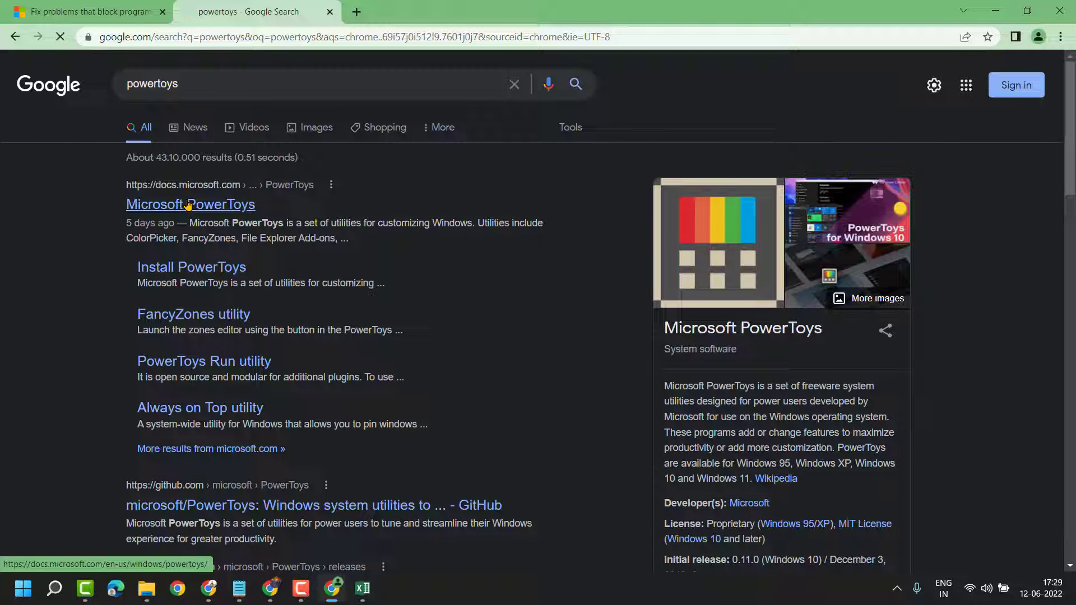
left_click(190, 204)
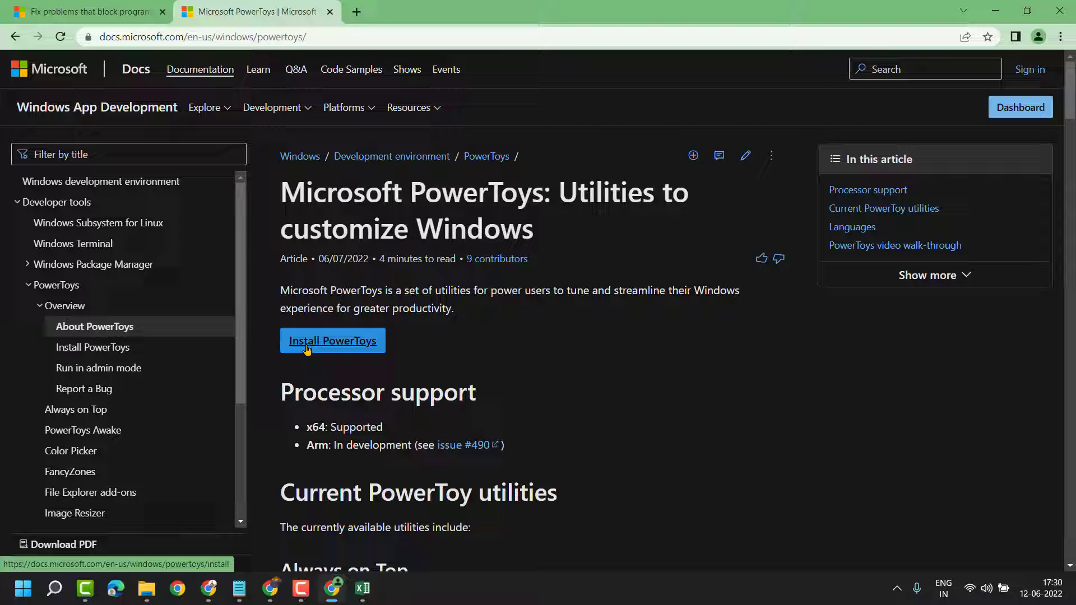
Step: Go to the 'Install PowerToys' article and scroll to its Requirements section
left_click(332, 341)
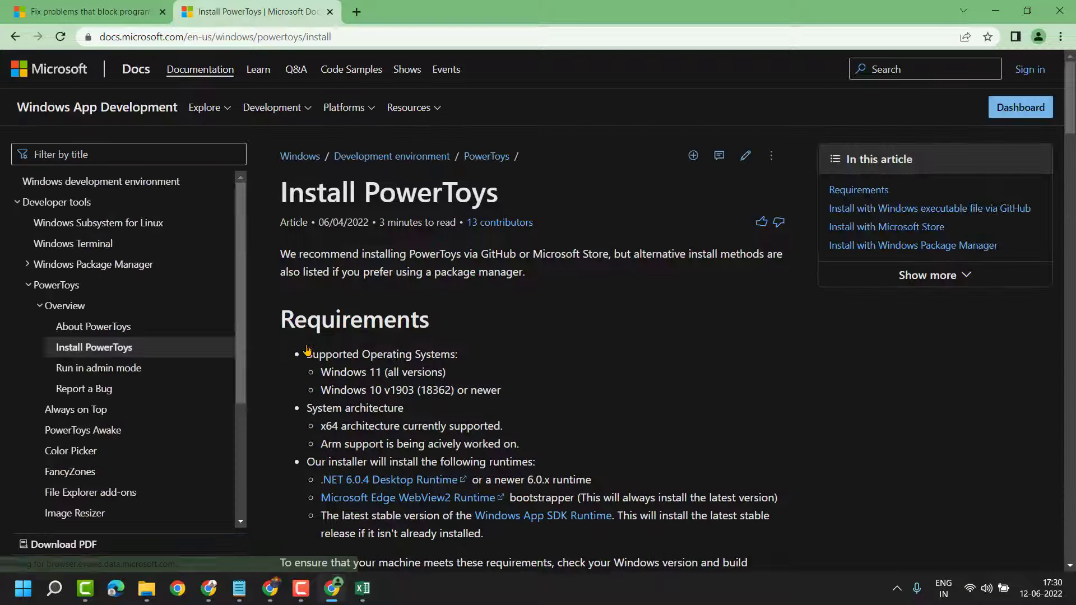
scroll("down", 3)
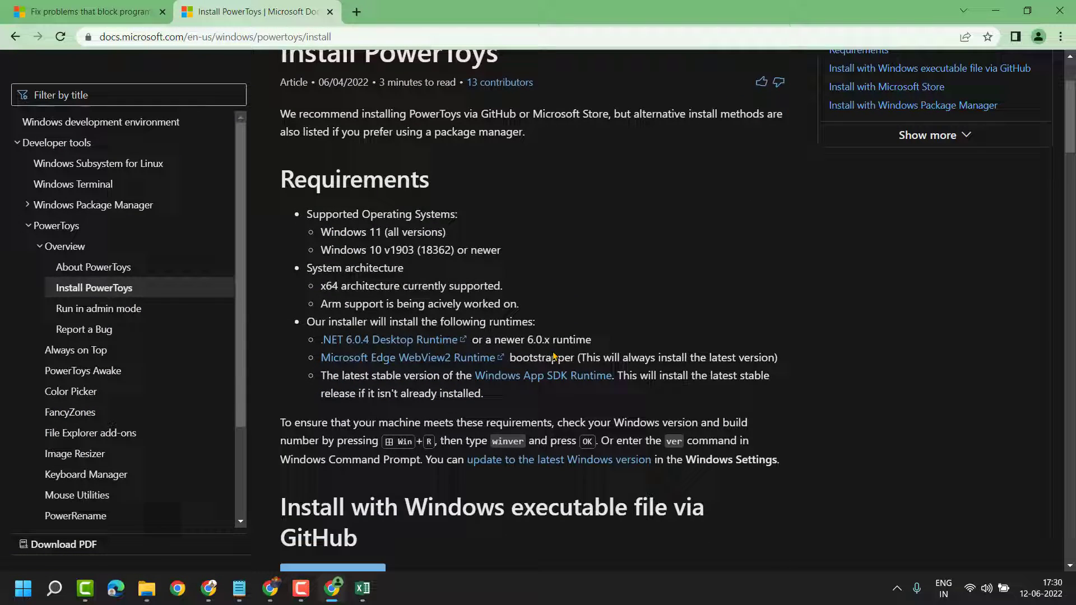
mouse_move(352, 215)
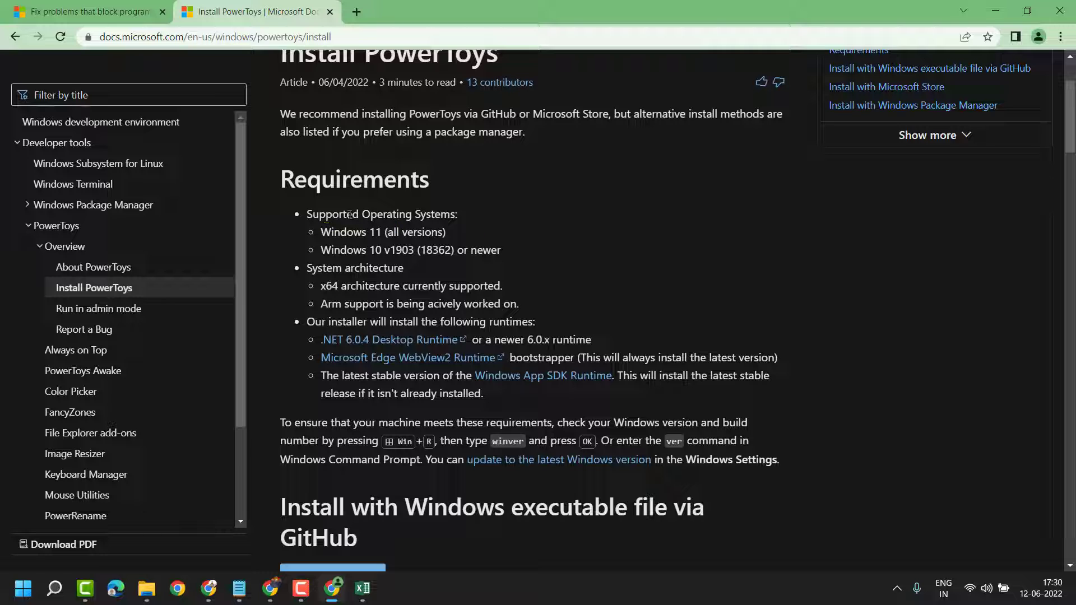
scroll("down", 3)
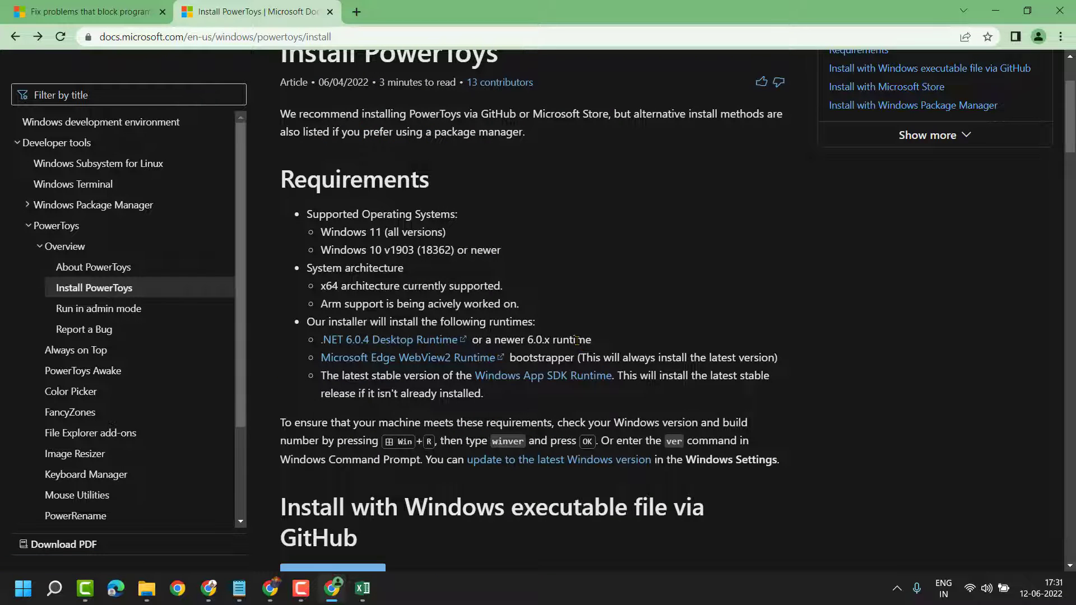
Step: Scroll to 'Install with Microsoft Store' and follow the PowerToys Store page link
scroll("down", 3)
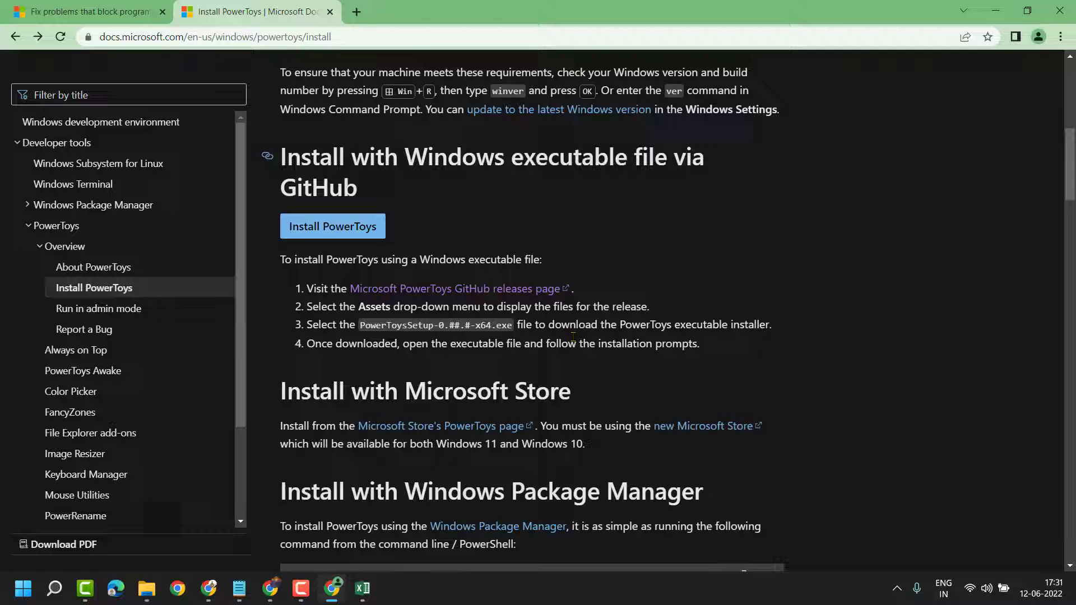
mouse_move(473, 209)
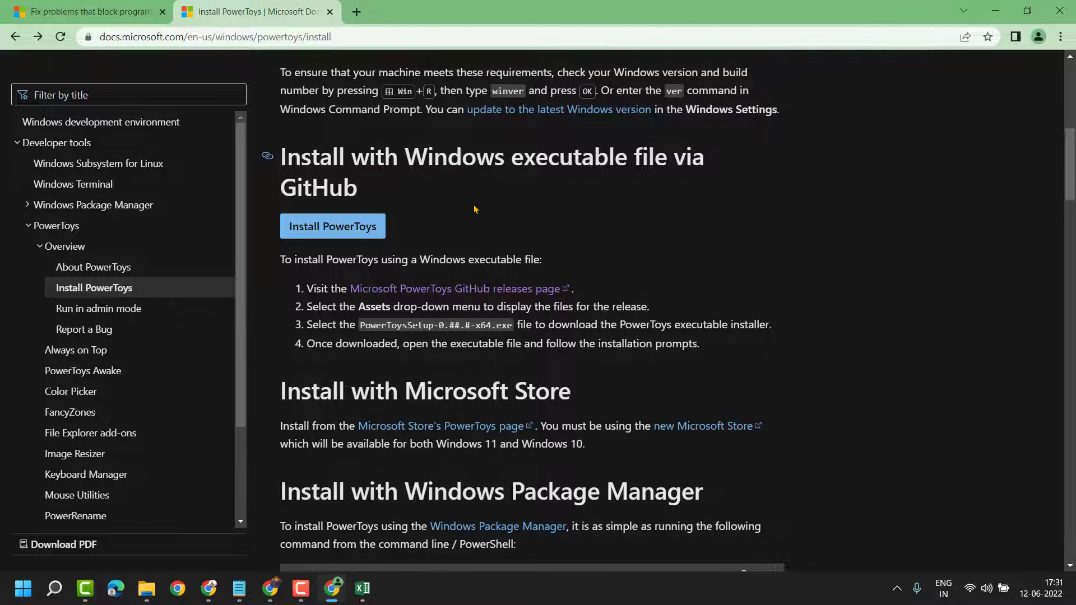
scroll("down", 3)
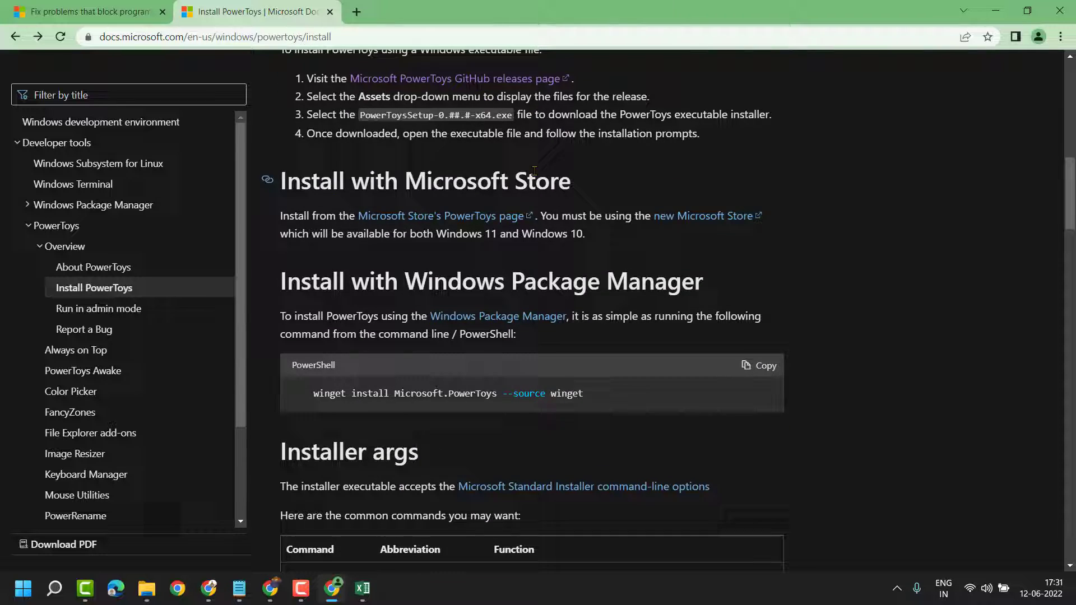
scroll("down", 3)
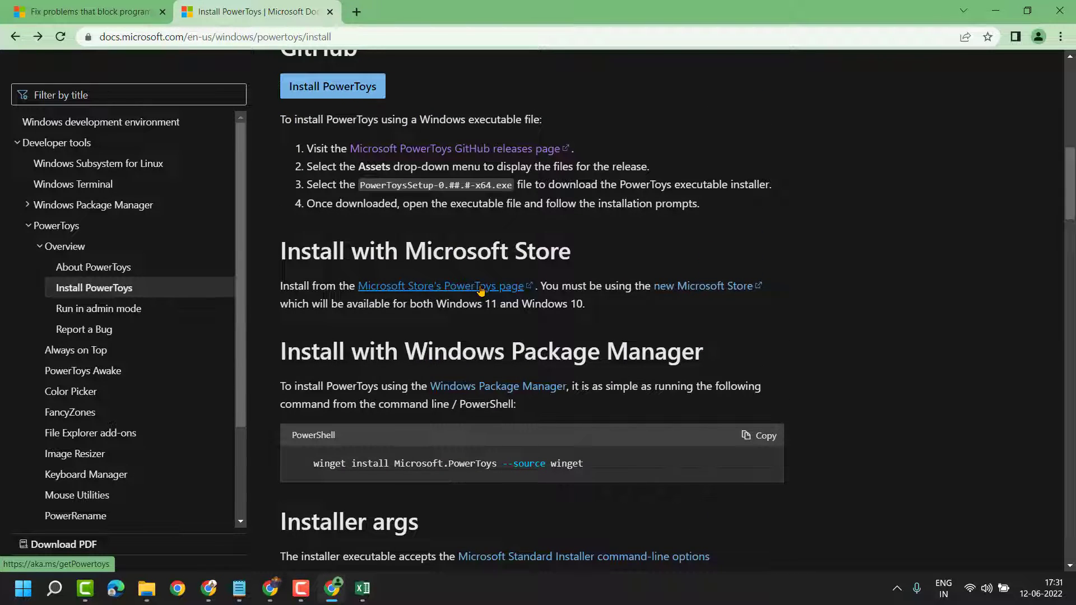
left_click(445, 286)
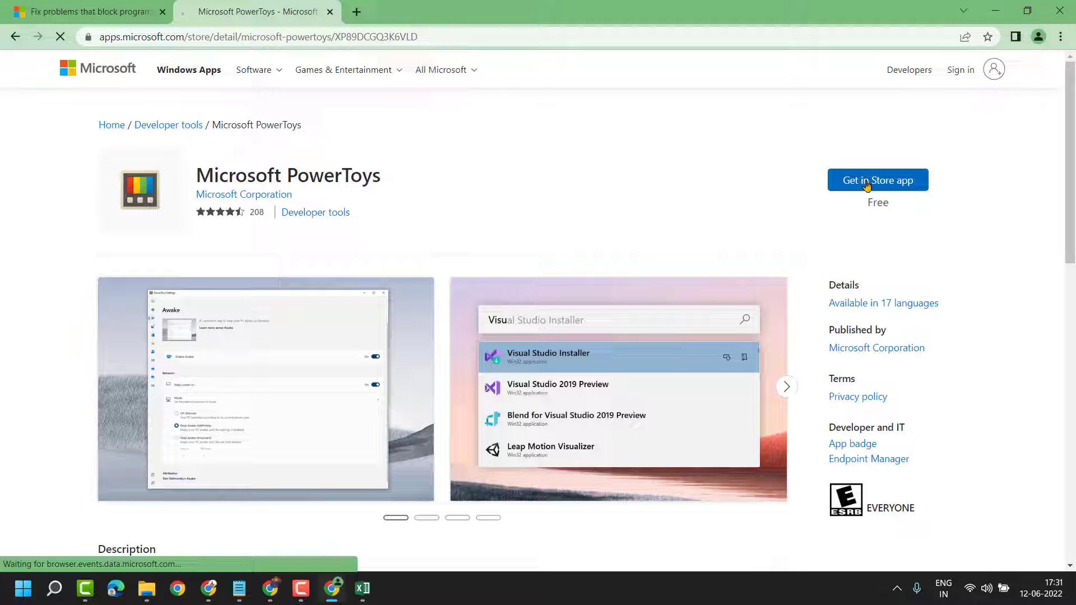
Step: Choose 'Get in Store app', allow Microsoft Store to open, then scroll to the description
left_click(877, 180)
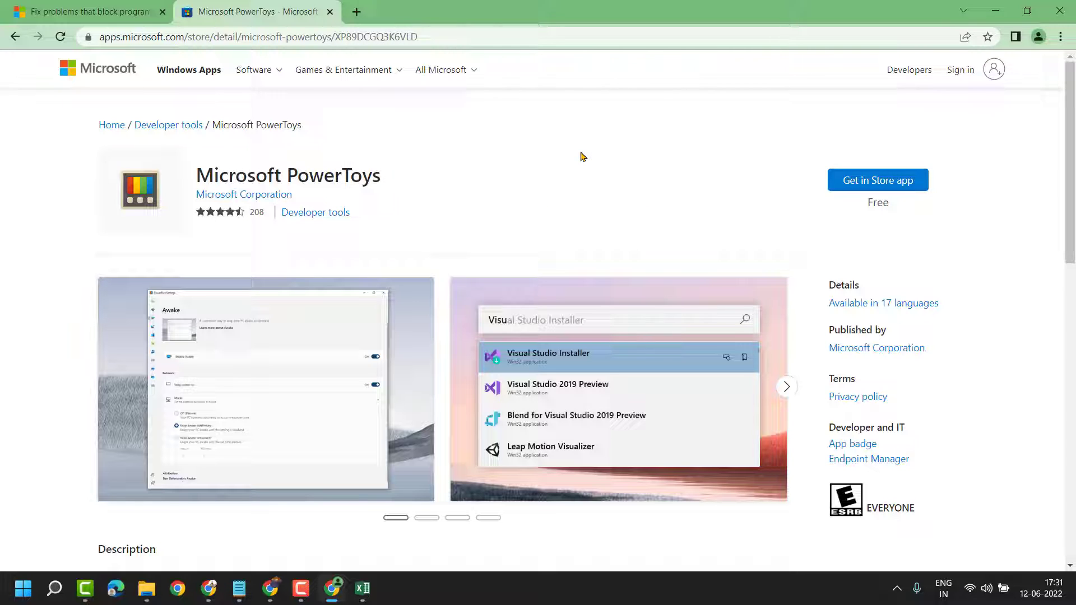
left_click(877, 180)
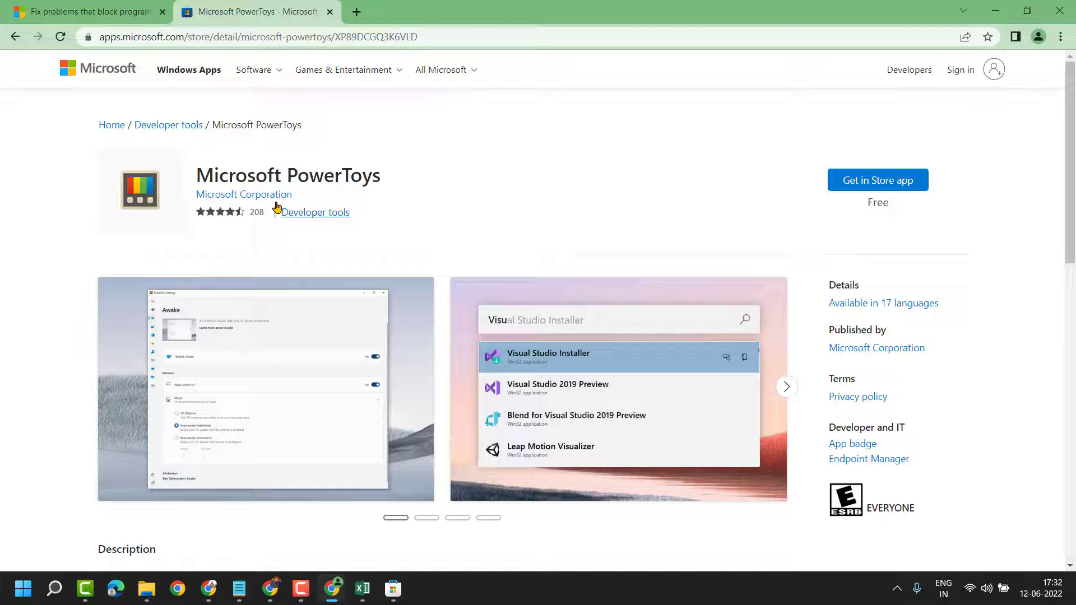
mouse_move(470, 212)
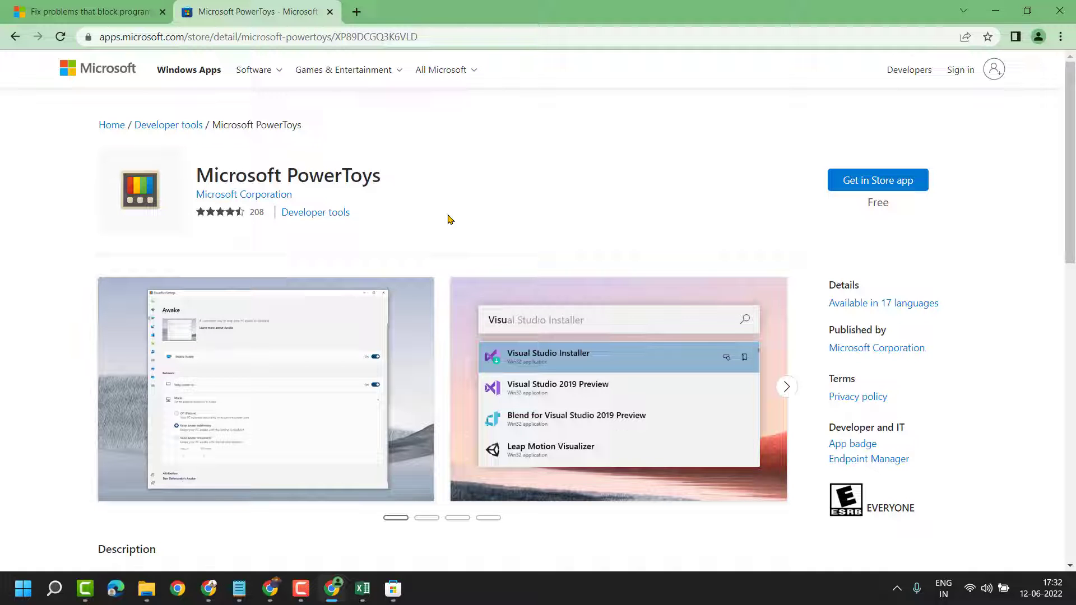
mouse_move(547, 194)
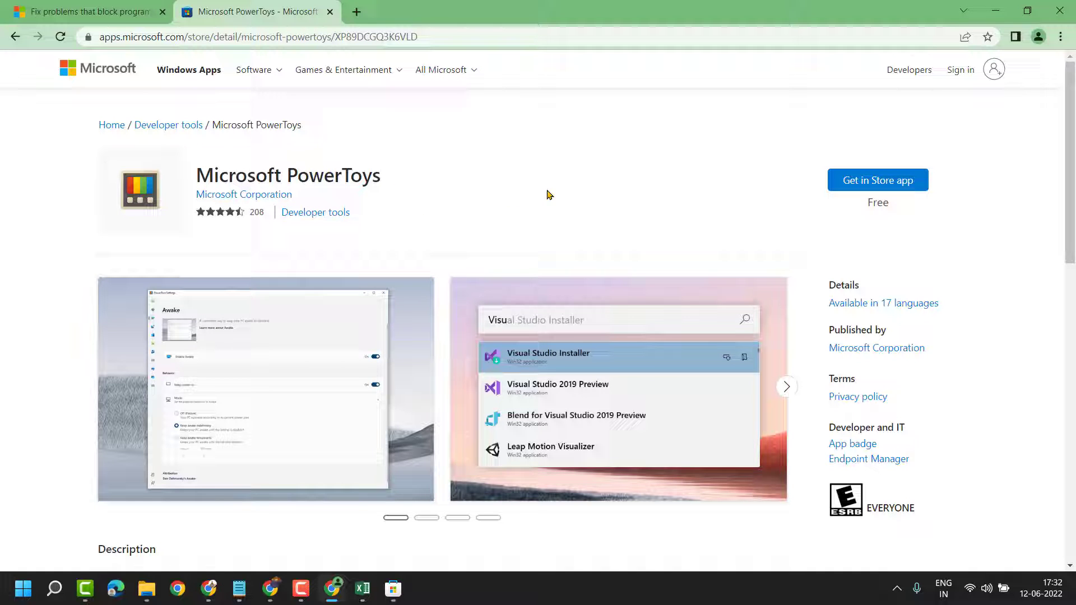
scroll("down", 3)
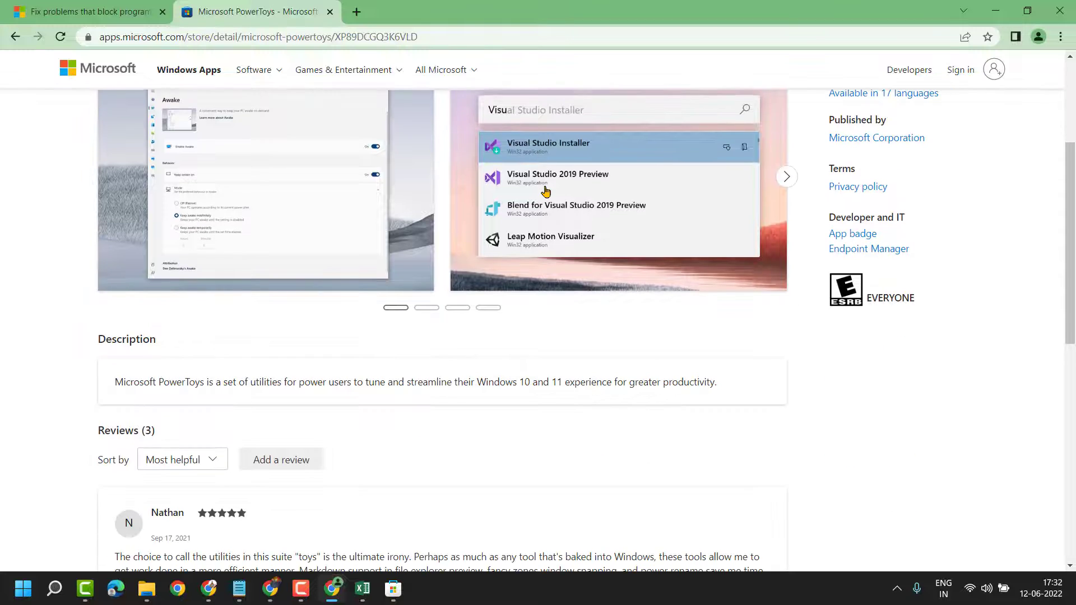